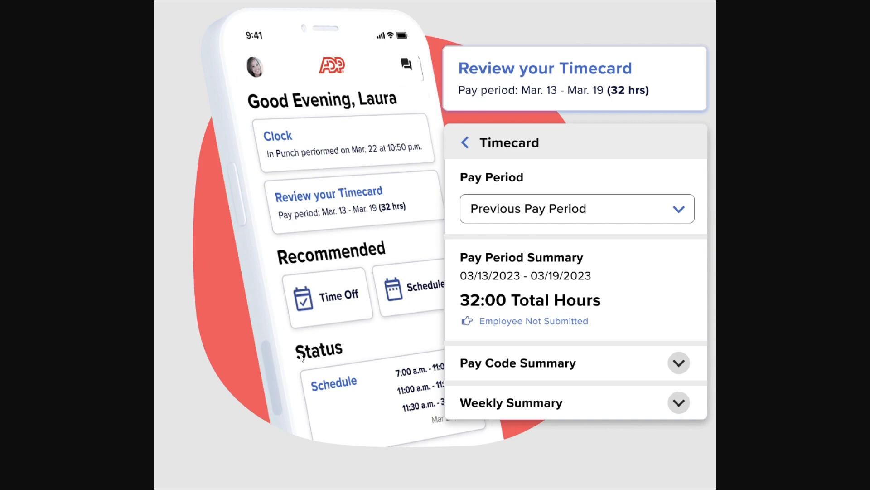
mouse_move(379, 267)
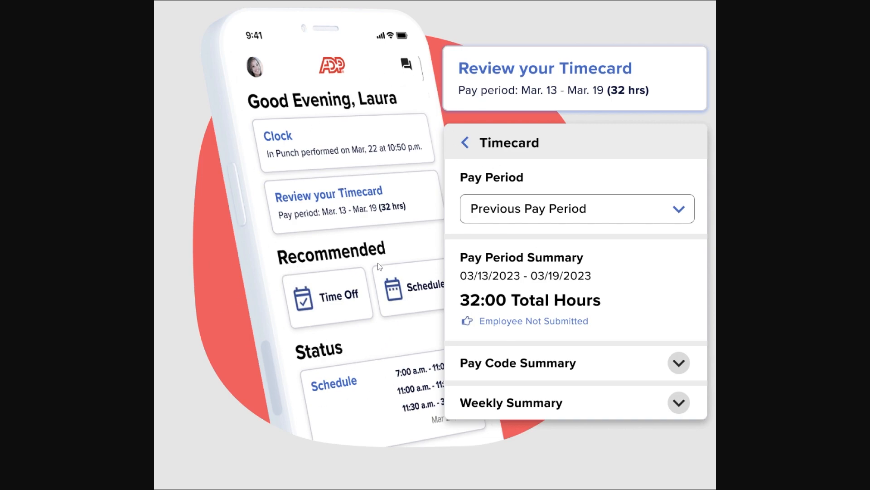
mouse_move(316, 261)
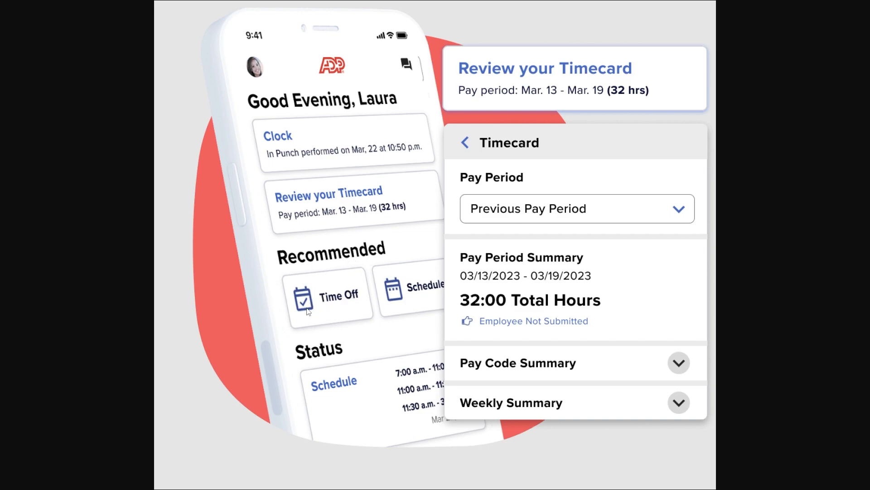
Show the Time Off page with sick time and vacation balances.
click(330, 295)
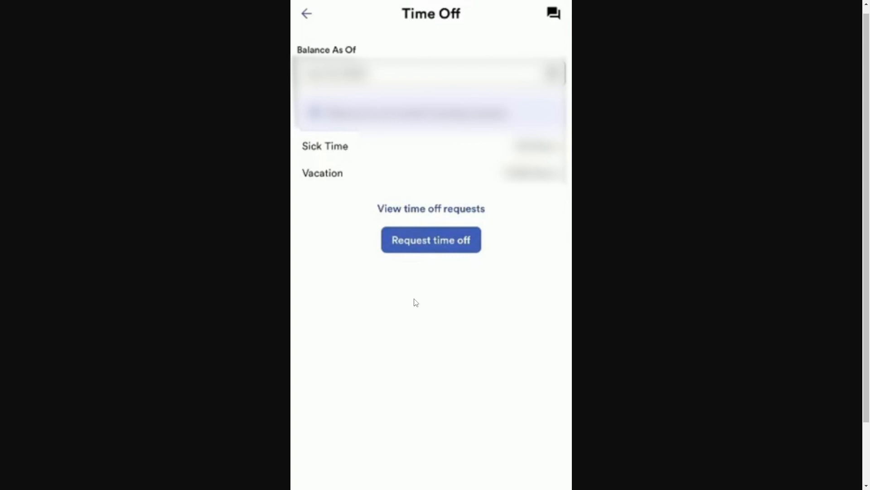
mouse_move(269, 44)
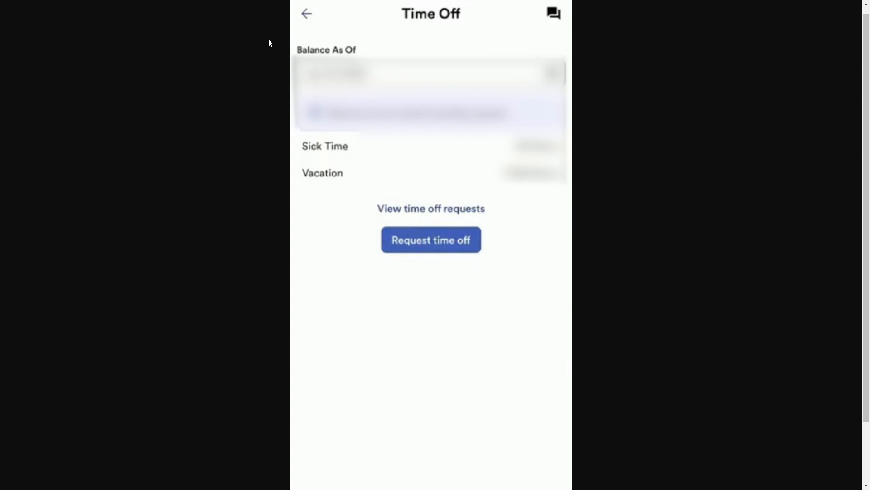
mouse_move(231, 107)
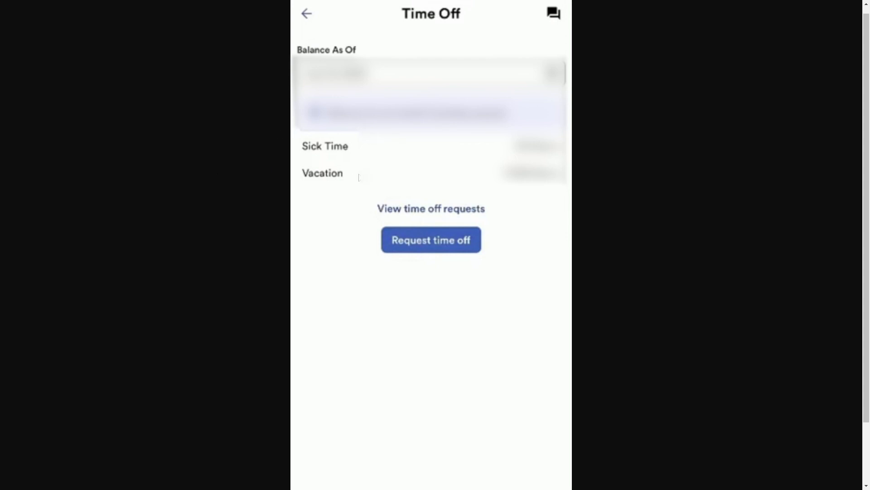
mouse_move(627, 168)
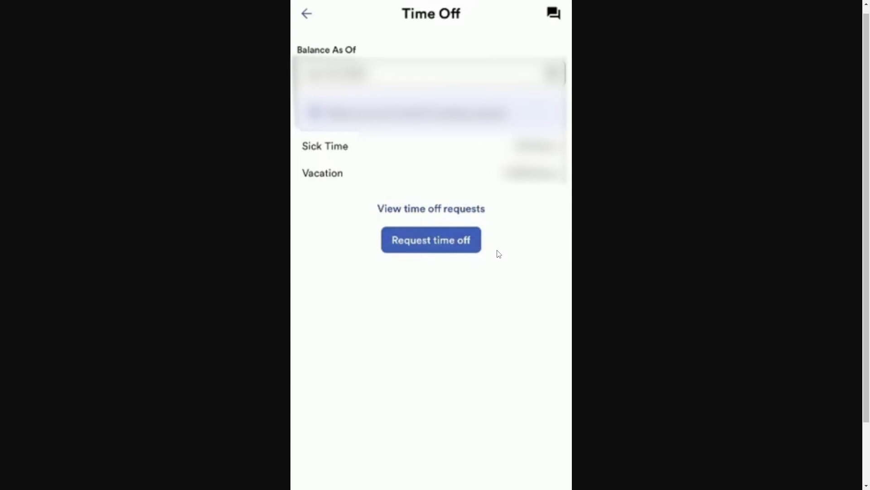
Start a new time off request for Personal Leave on 6/4/2018.
click(431, 239)
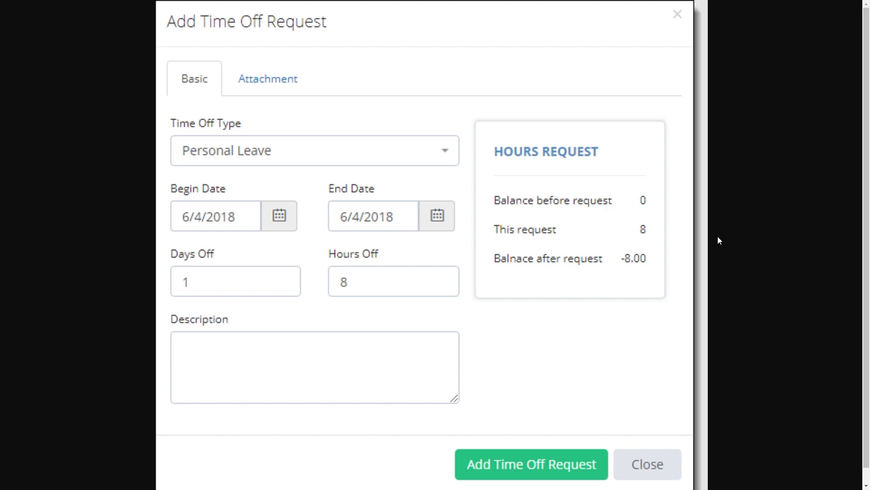
mouse_move(281, 134)
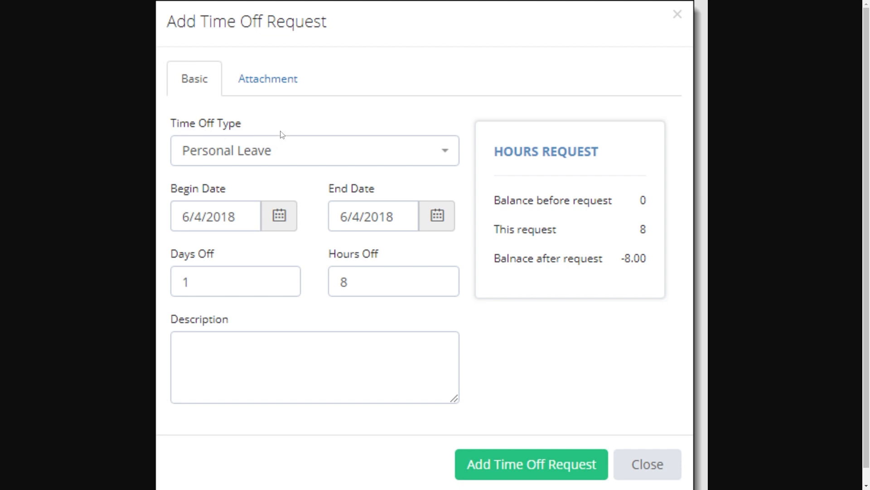
mouse_move(298, 165)
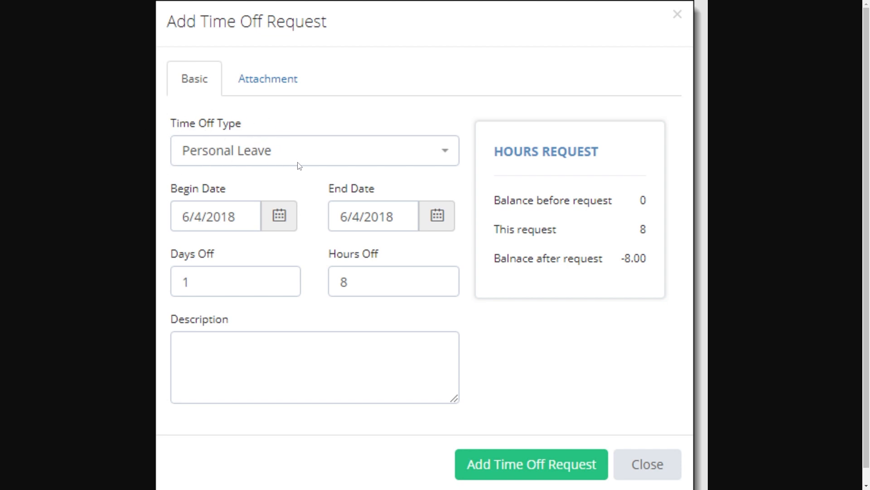
mouse_move(238, 188)
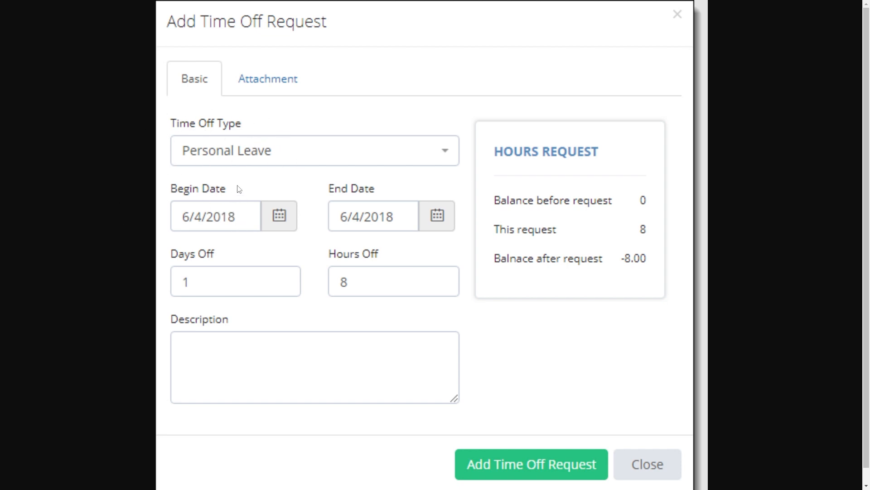
mouse_move(155, 216)
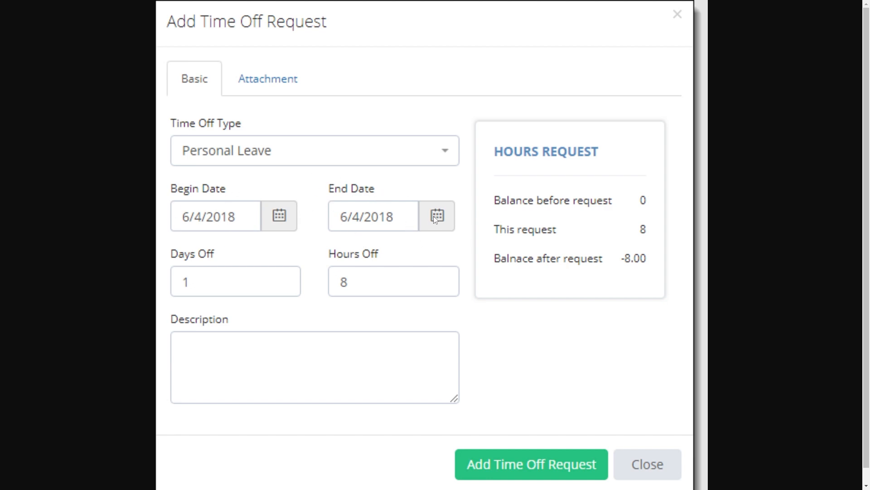
mouse_move(187, 254)
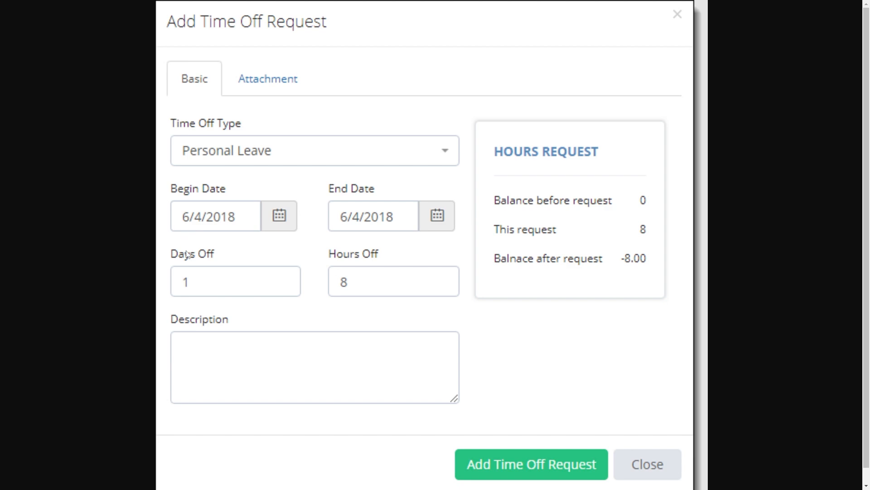
mouse_move(205, 295)
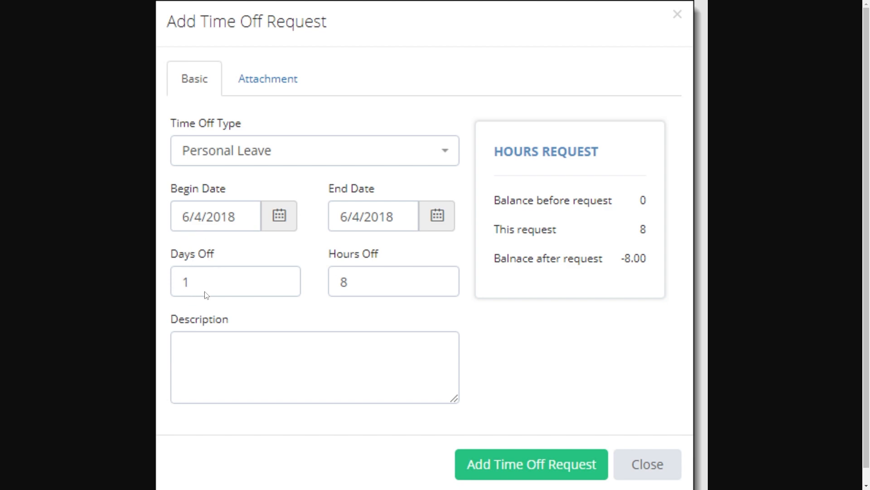
mouse_move(359, 277)
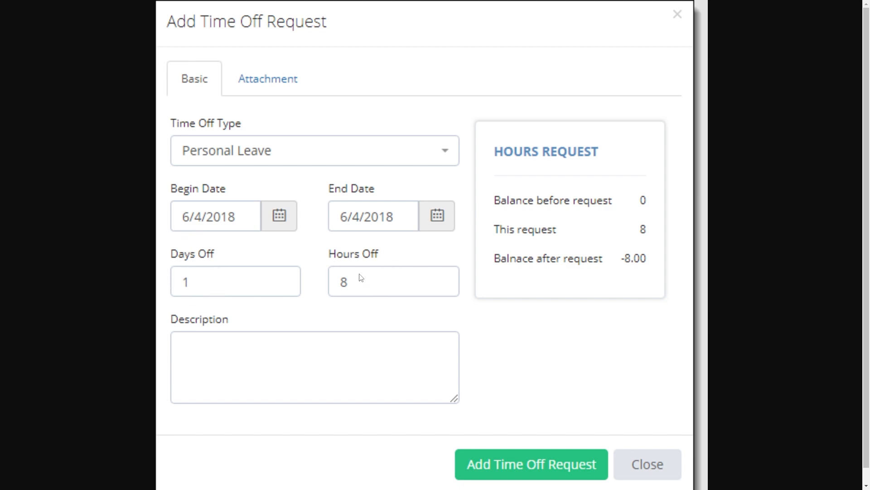
mouse_move(211, 328)
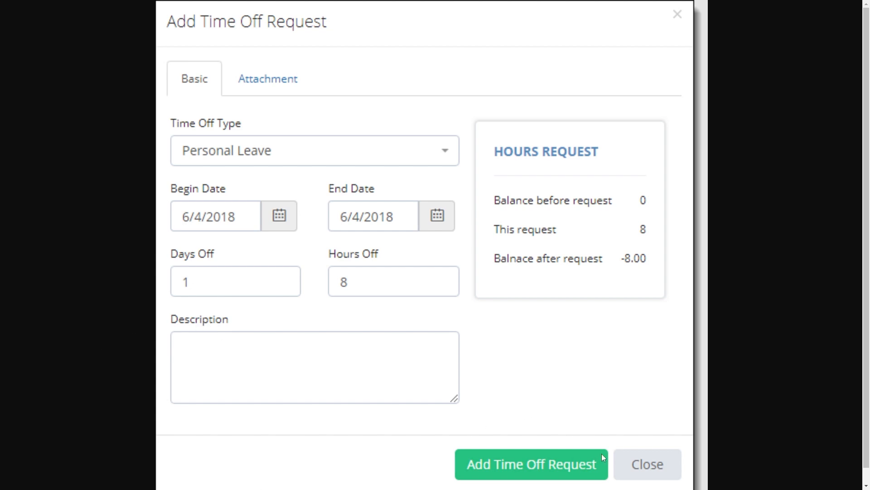
mouse_move(847, 353)
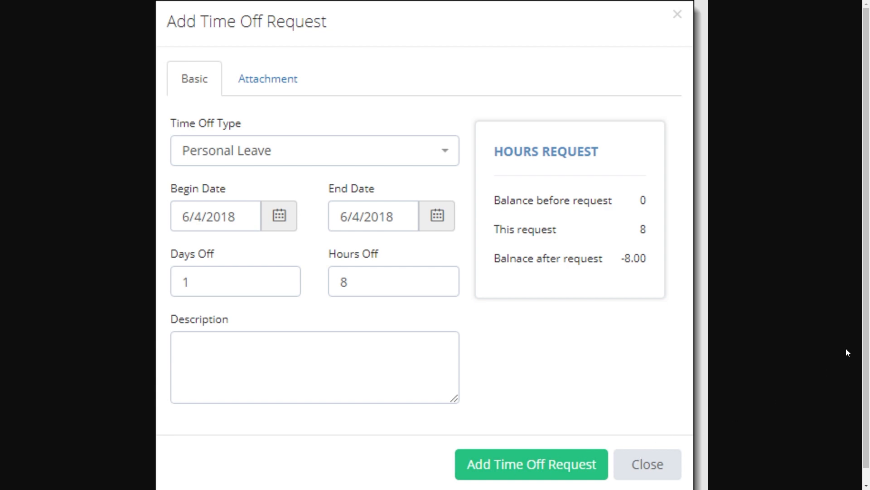